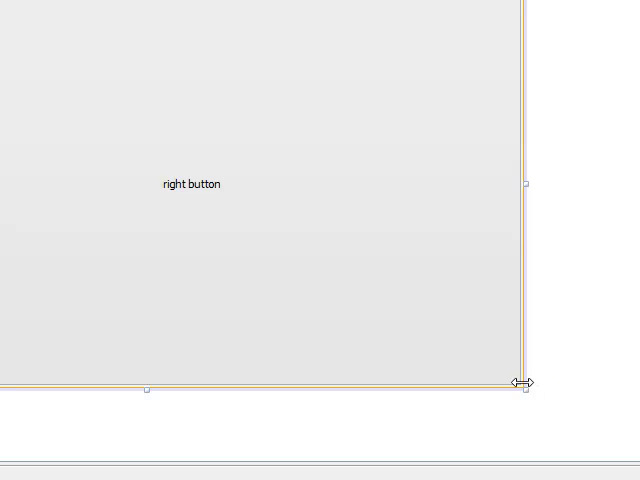
Enlarge the JSplitPane on the MainInteface form by its bottom-right resize handle
left_click_drag(522, 380, 576, 416)
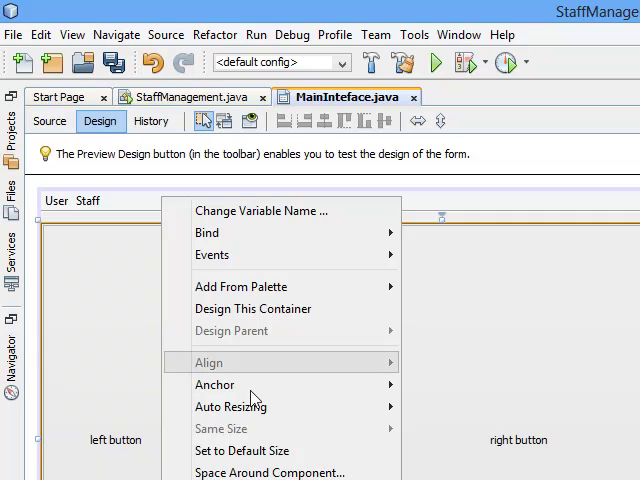
mouse_move(242, 288)
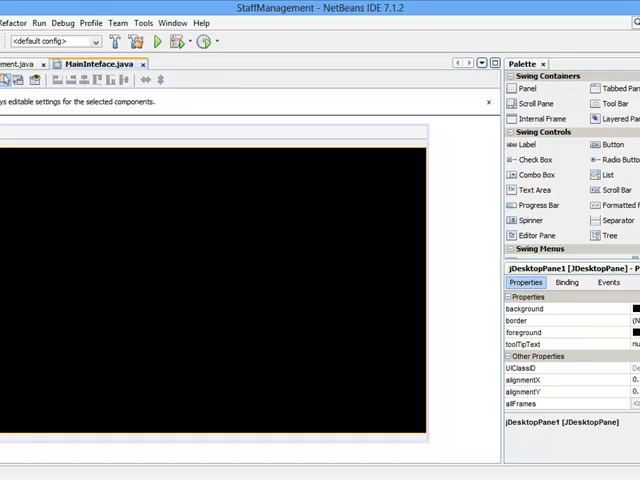
mouse_move(592, 308)
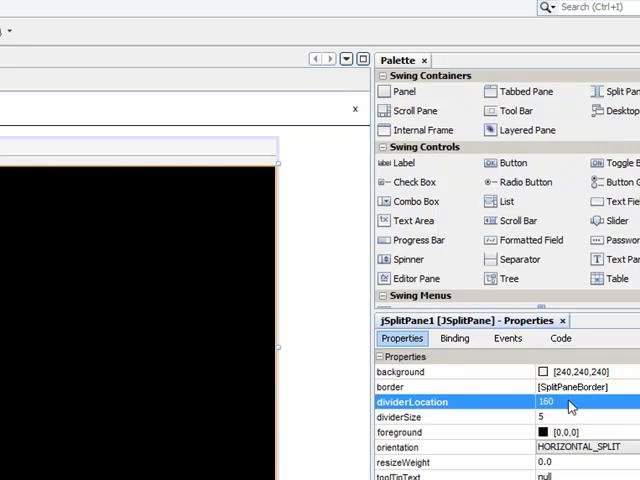
mouse_move(56, 312)
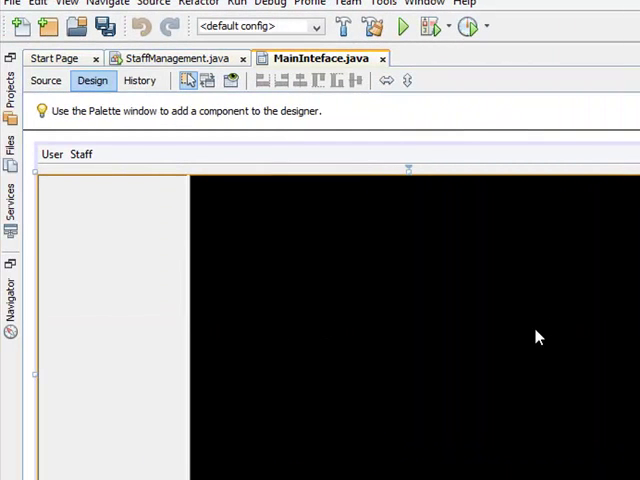
mouse_move(420, 356)
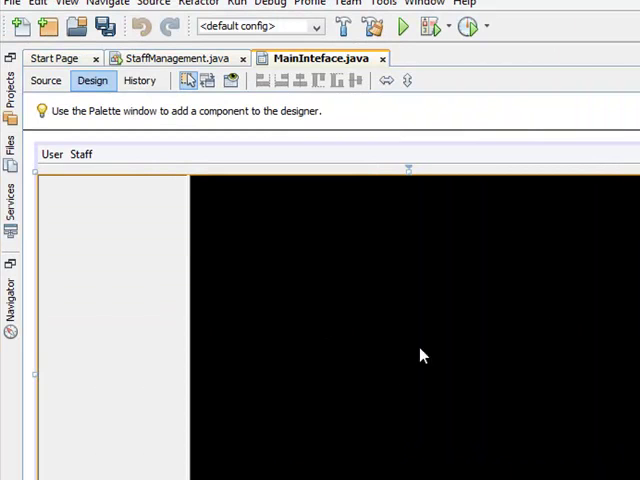
mouse_move(450, 418)
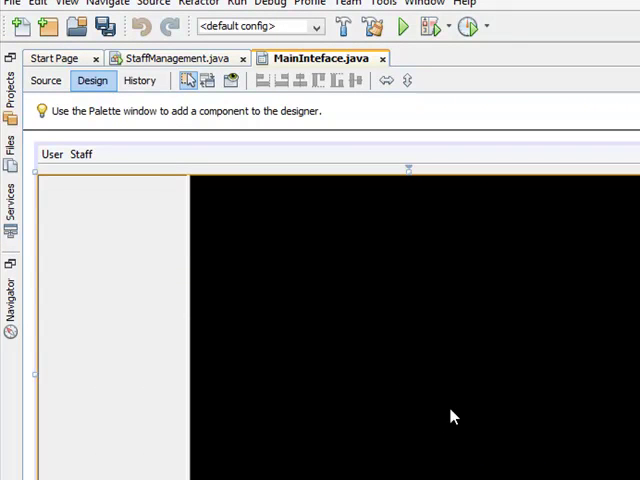
mouse_move(374, 316)
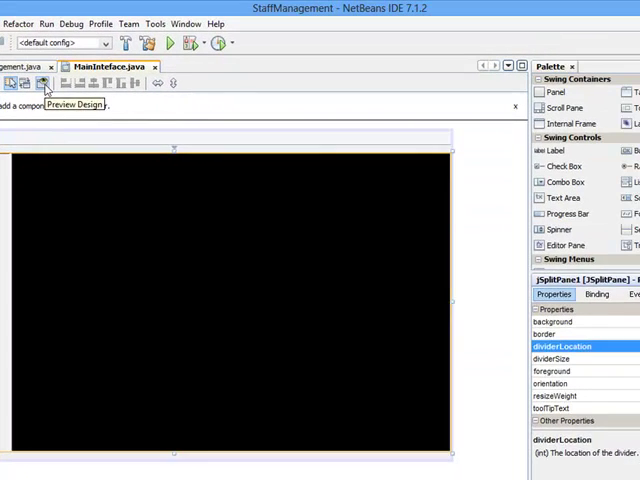
left_click(44, 84)
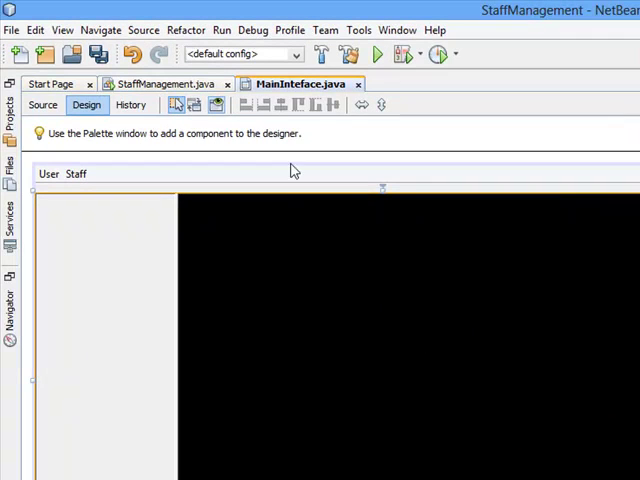
mouse_move(224, 214)
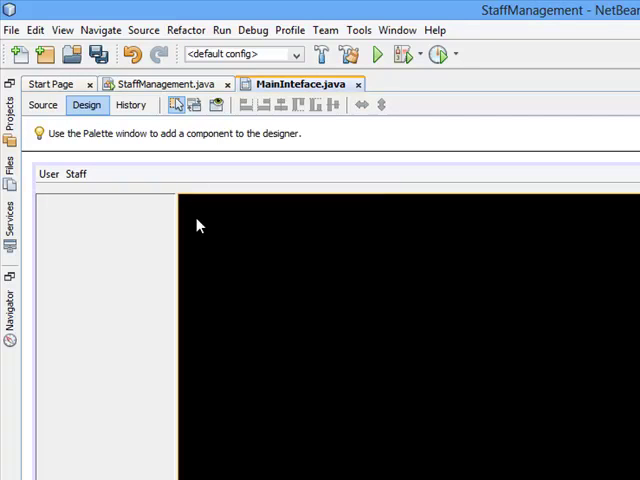
mouse_move(208, 276)
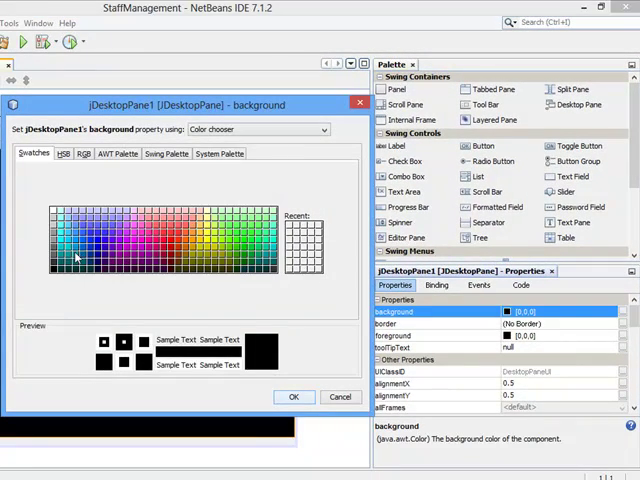
Set jDesktopPane1's background to a teal swatch and confirm it
left_click(292, 224)
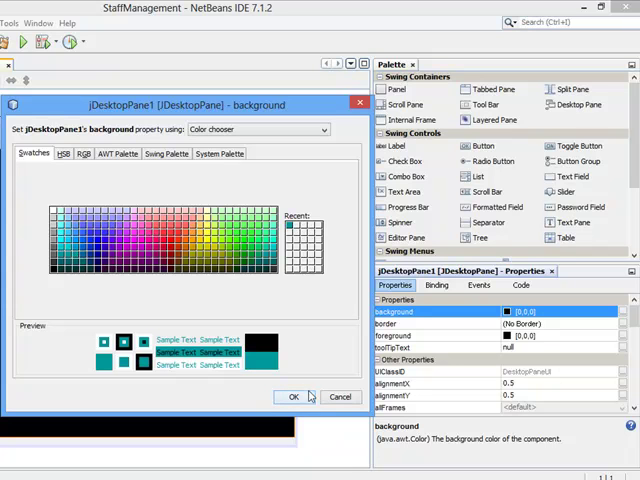
left_click(292, 396)
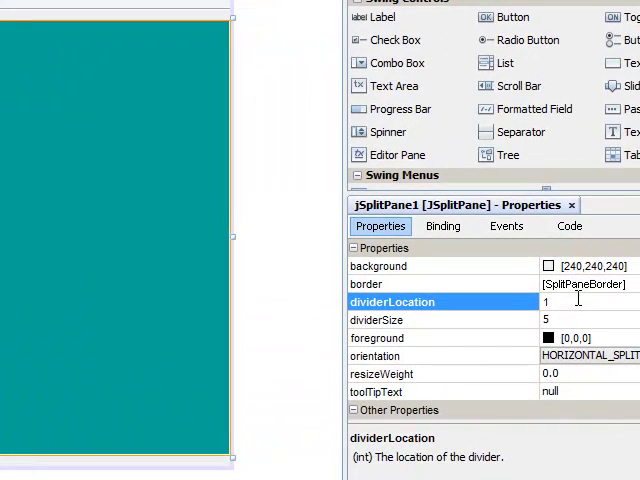
Enter 155 as jSplitPane1's dividerLocation value
type("155")
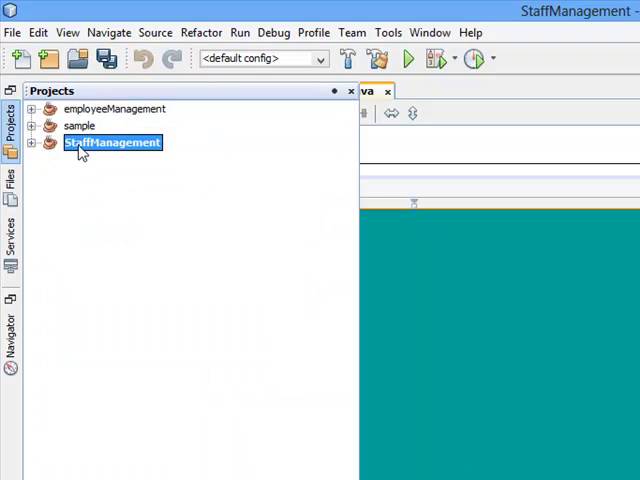
mouse_move(78, 148)
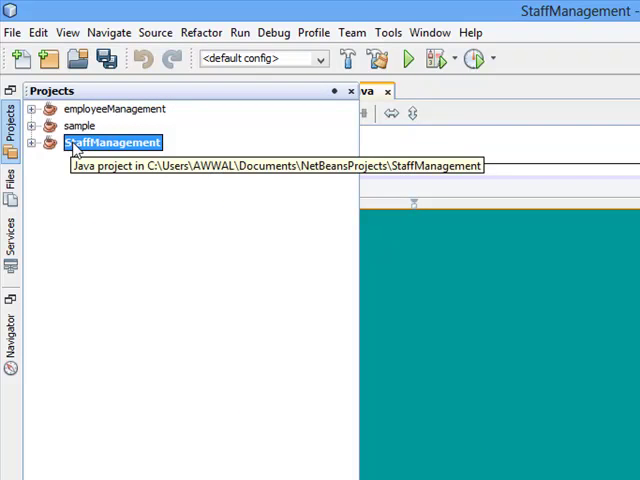
Make the selected project the main project from the Projects window context menu
left_click(114, 108)
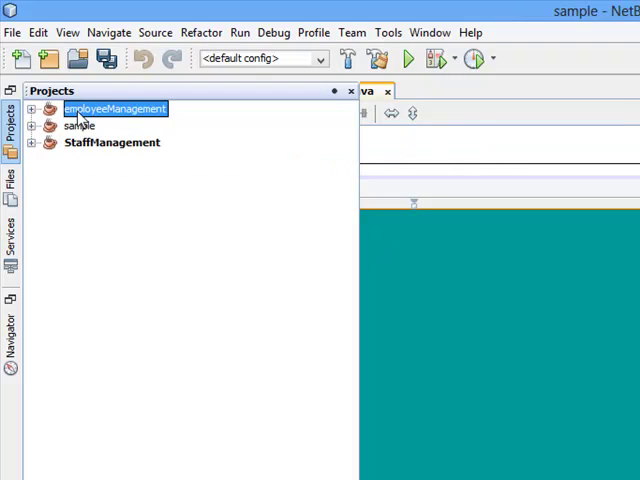
left_click(112, 142)
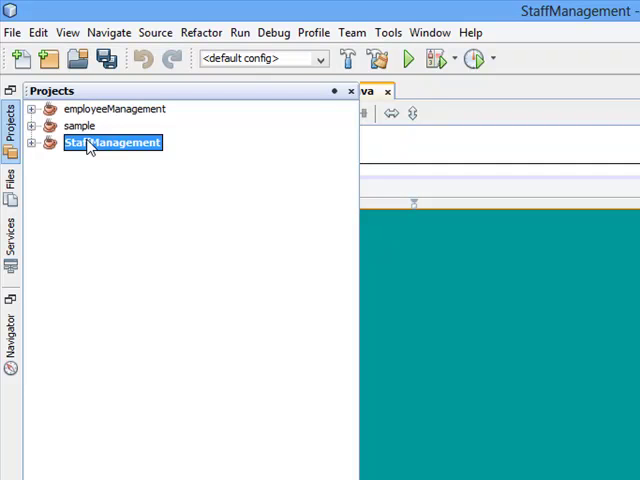
left_click(112, 108)
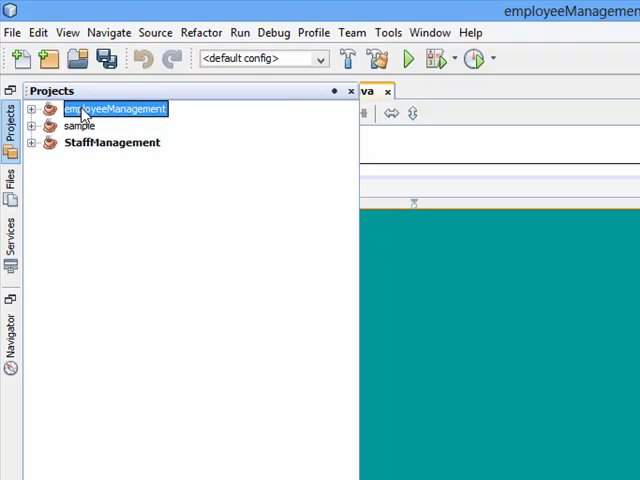
right_click(112, 108)
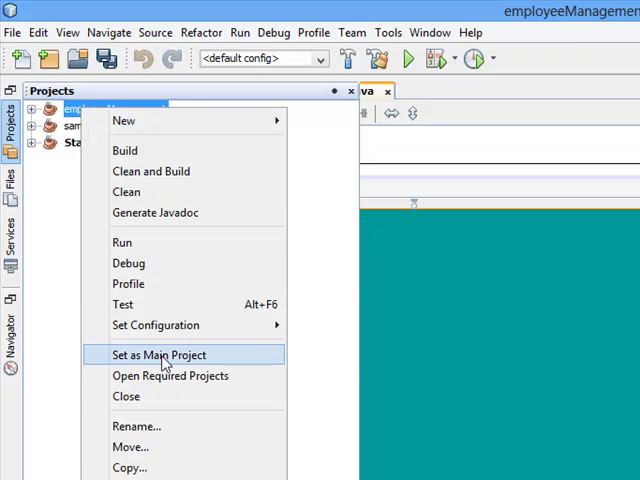
left_click(170, 354)
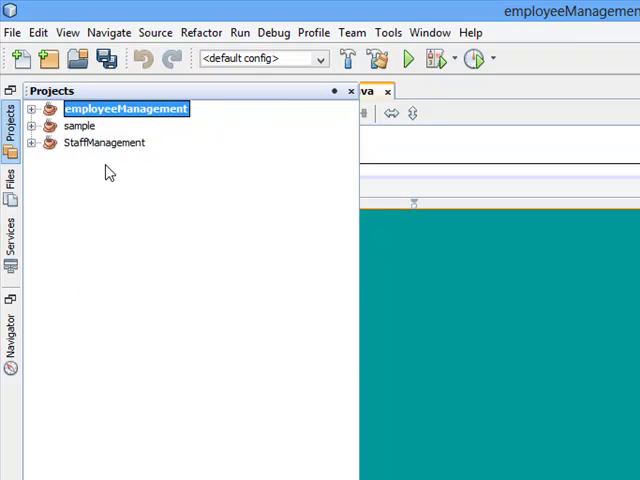
right_click(104, 142)
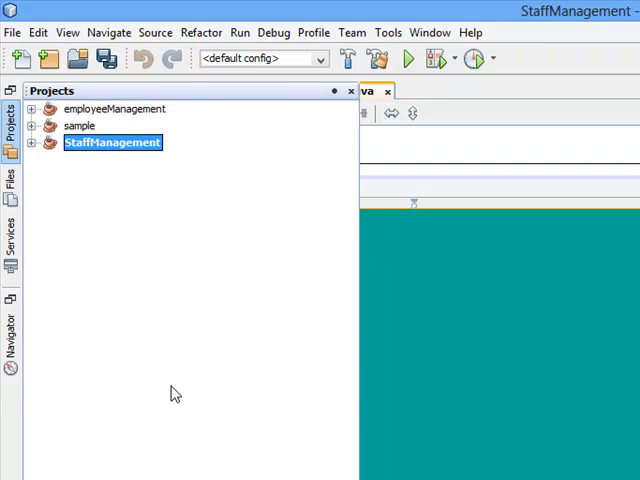
mouse_move(42, 168)
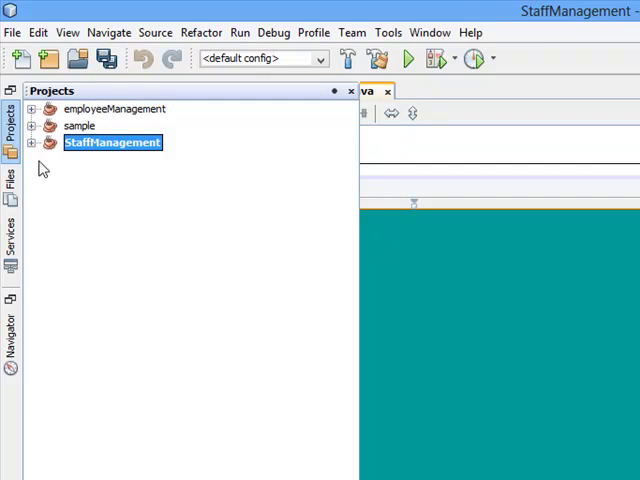
Expand StaffManagement's source package to reveal MainInteface.java and StaffManagement.java
left_click(32, 142)
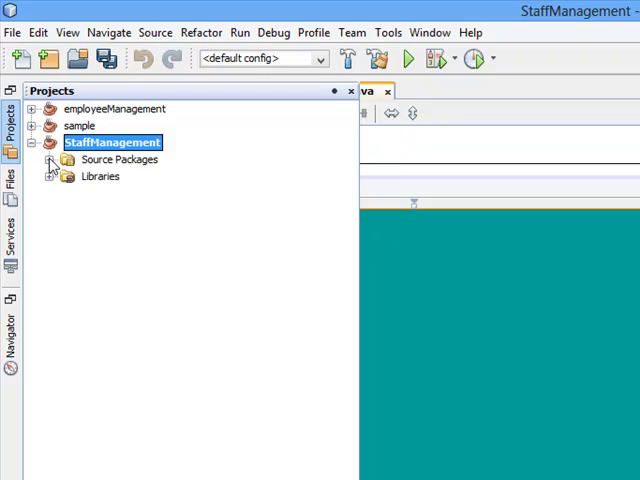
left_click(52, 160)
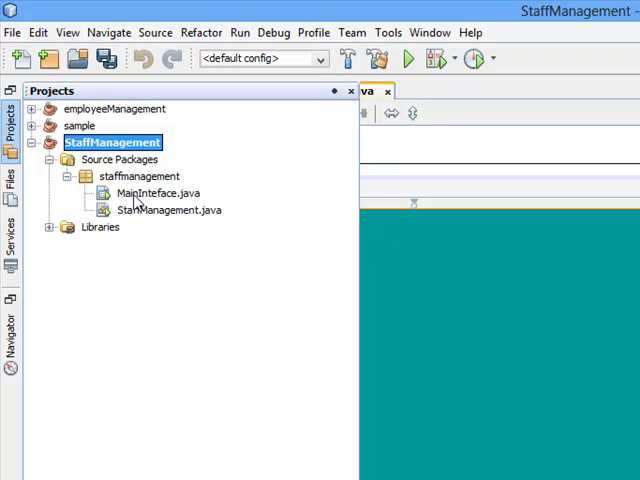
left_click(156, 192)
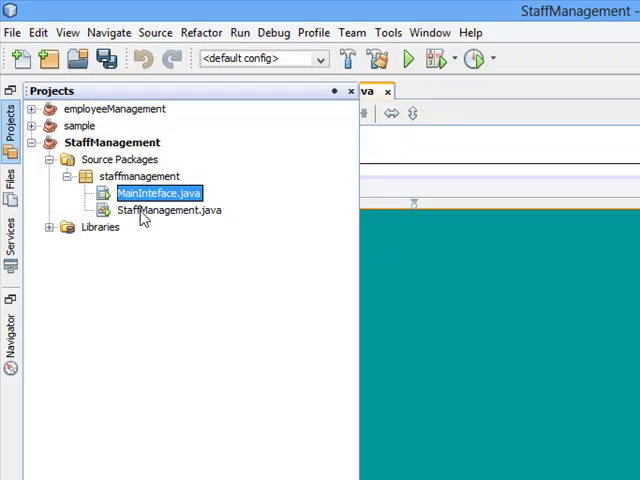
left_click(168, 210)
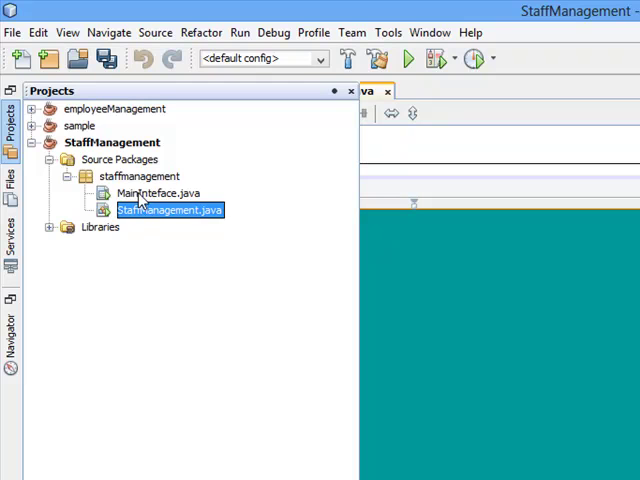
left_click(160, 192)
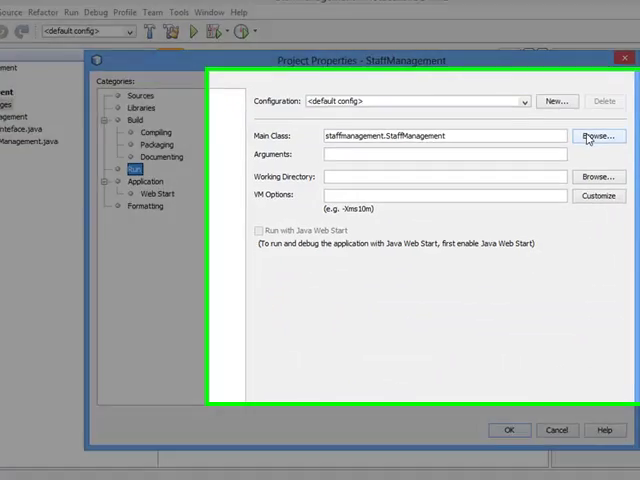
Browse the Run settings and select staffmanagement.MainInteface as the project's main class
left_click(596, 136)
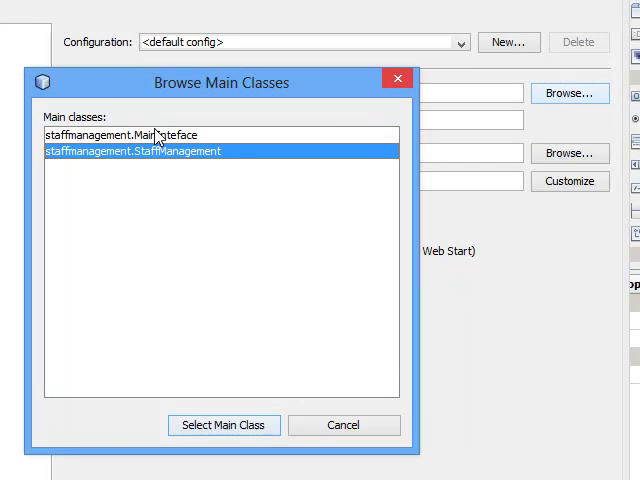
left_click(252, 132)
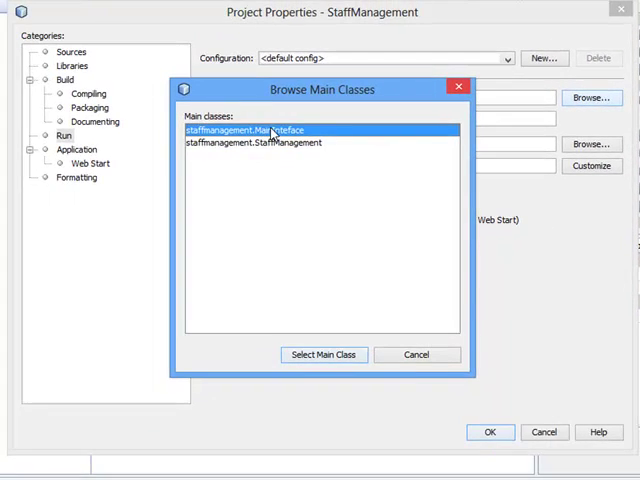
left_click(324, 354)
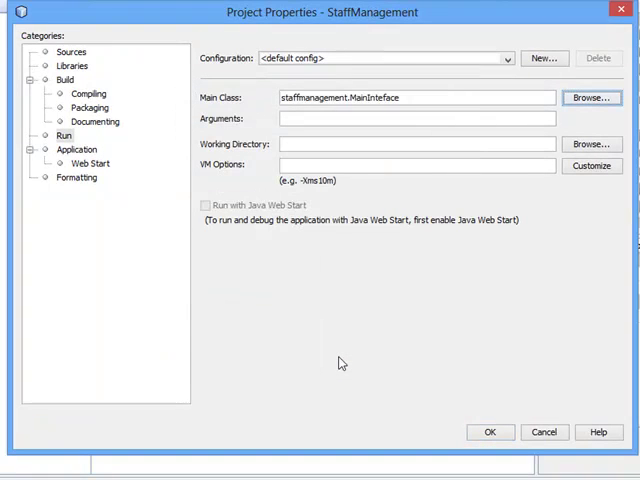
left_click(490, 432)
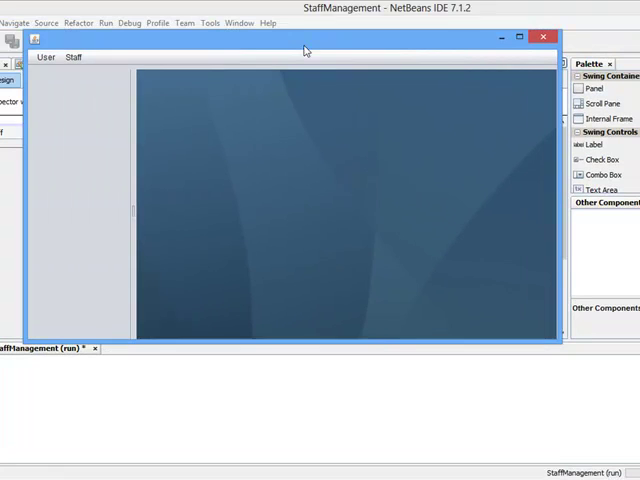
Move the running StaffManagement window around to inspect its User and Staff menus
left_click_drag(304, 48, 320, 64)
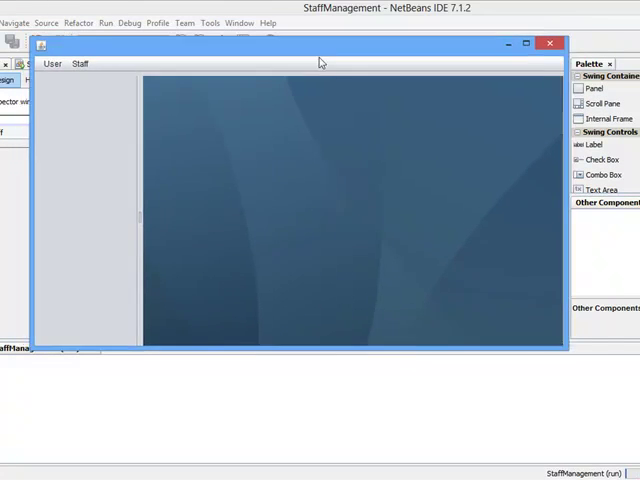
left_click_drag(320, 44, 388, 82)
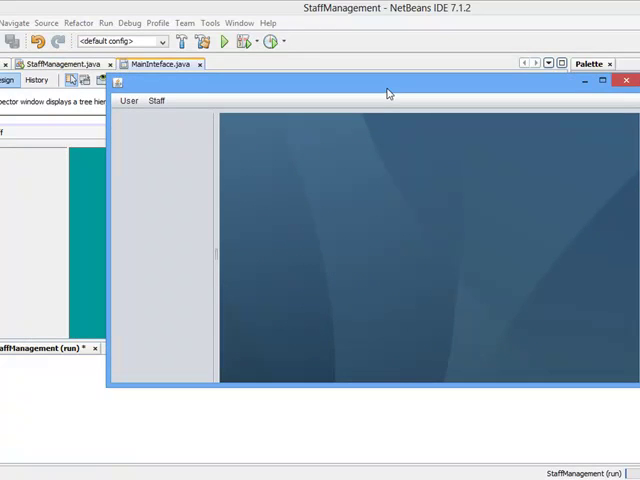
left_click_drag(388, 82, 298, 28)
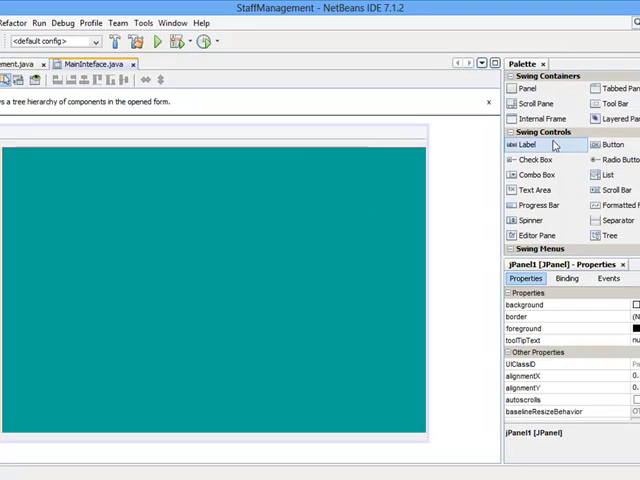
Drop a new label in the left pane and name it Staff Operation
left_click(528, 144)
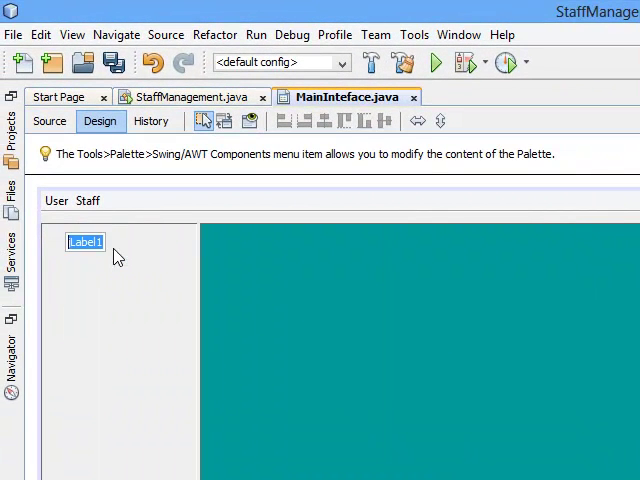
type("S")
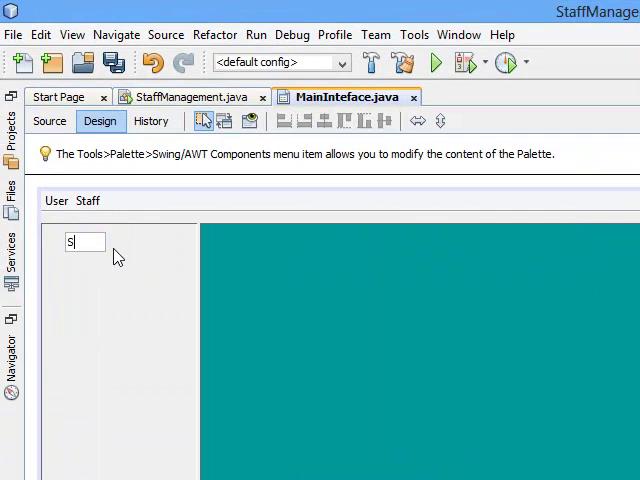
type("taff Op")
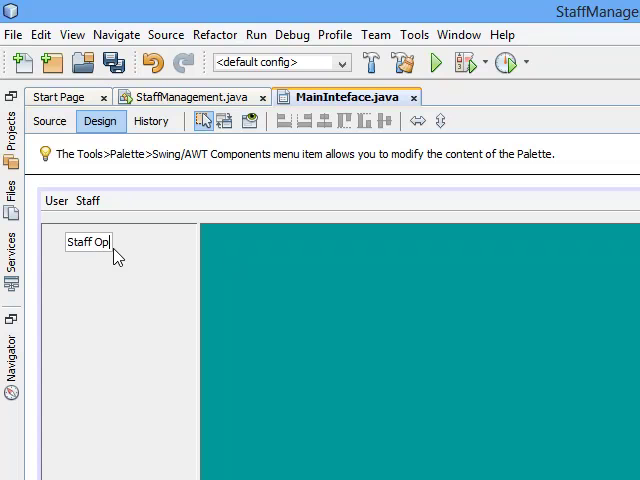
type("eration")
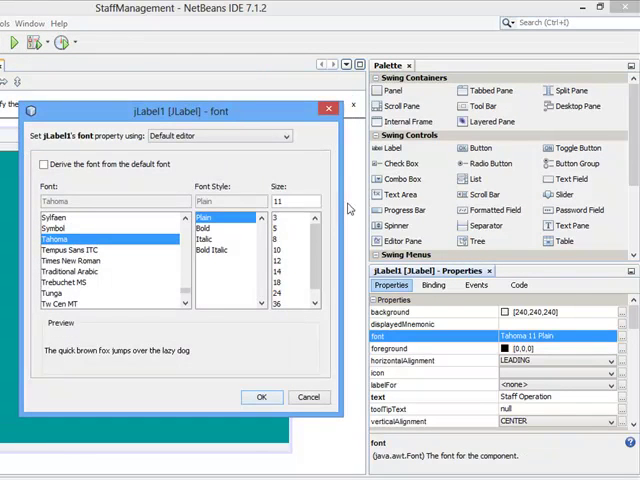
Set the Staff Operation label's font style to Bold in the font editor
left_click(210, 228)
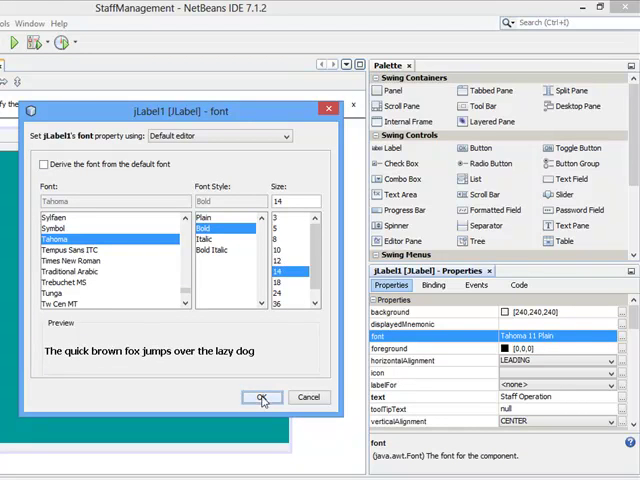
left_click(262, 396)
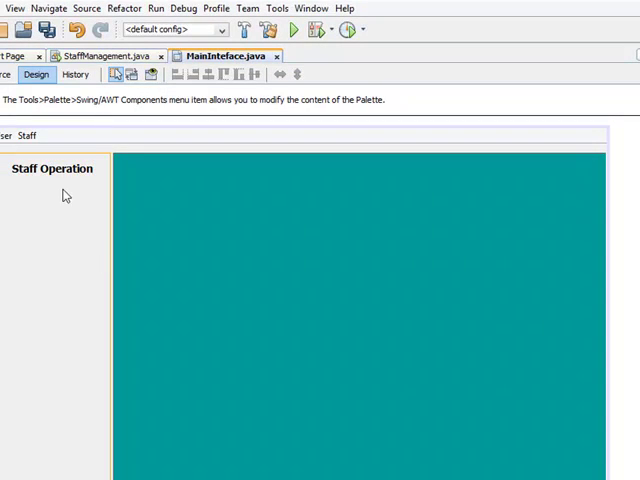